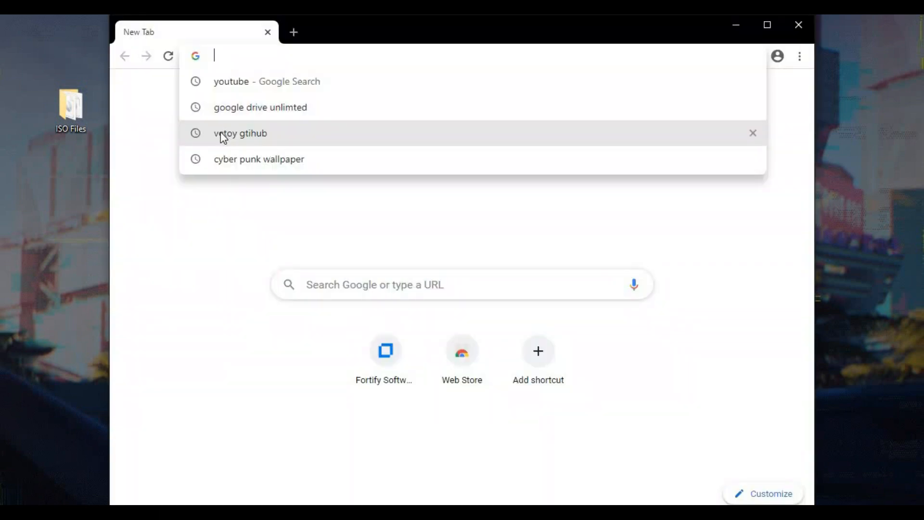
Step: Search Google for Ventoy, keep its GitHub result in a new background tab, and go to the Downloads page
click(240, 133)
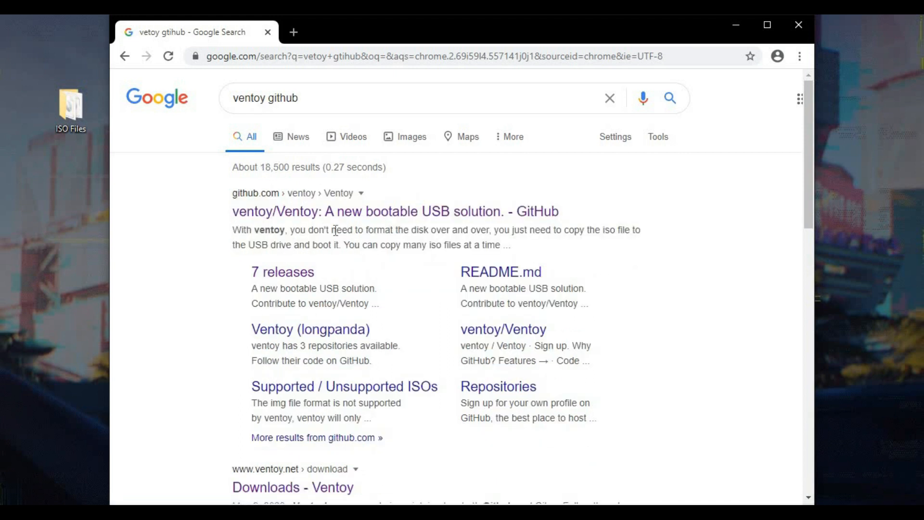
right_click(390, 210)
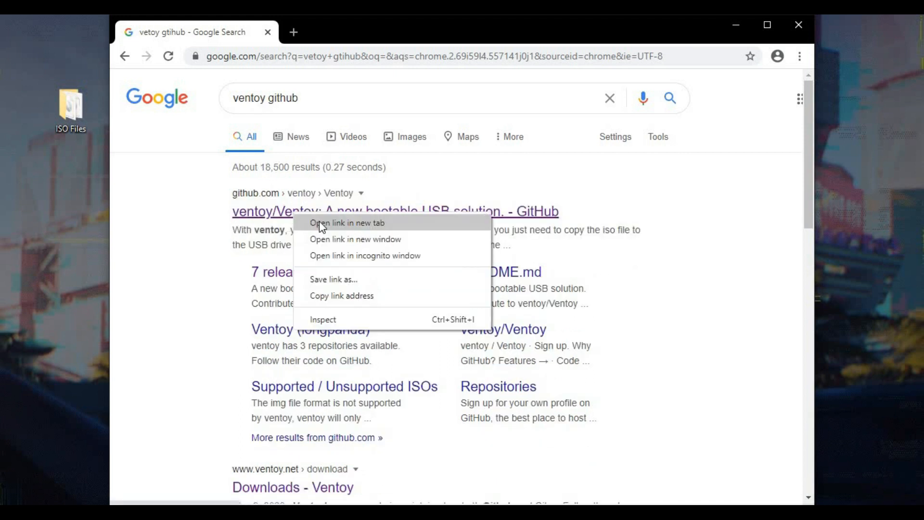
click(348, 223)
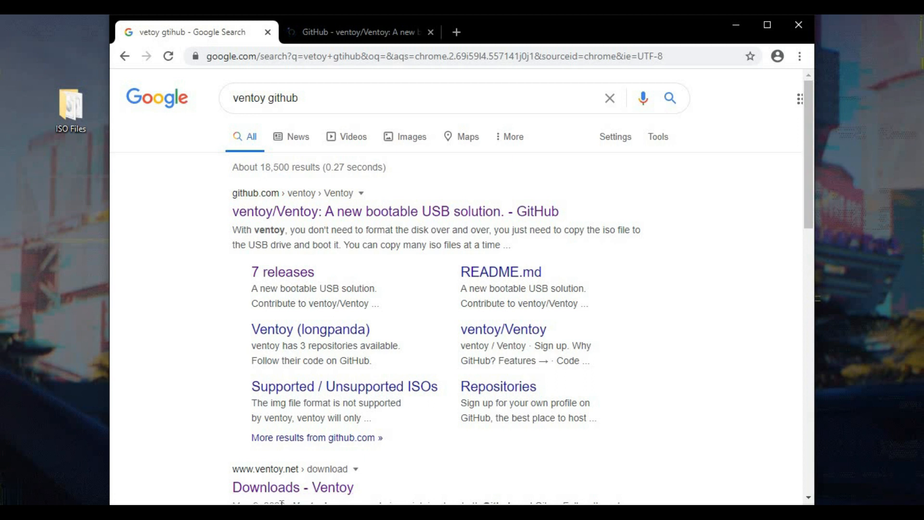
click(345, 386)
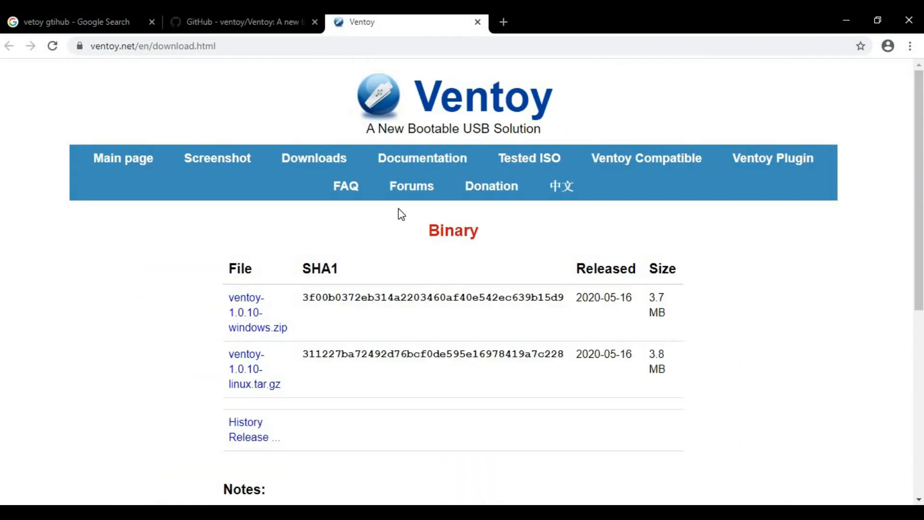
Step: Browse the Tested ISO page's table of 216 ISOs across Windows, WinPE and Linux
click(528, 158)
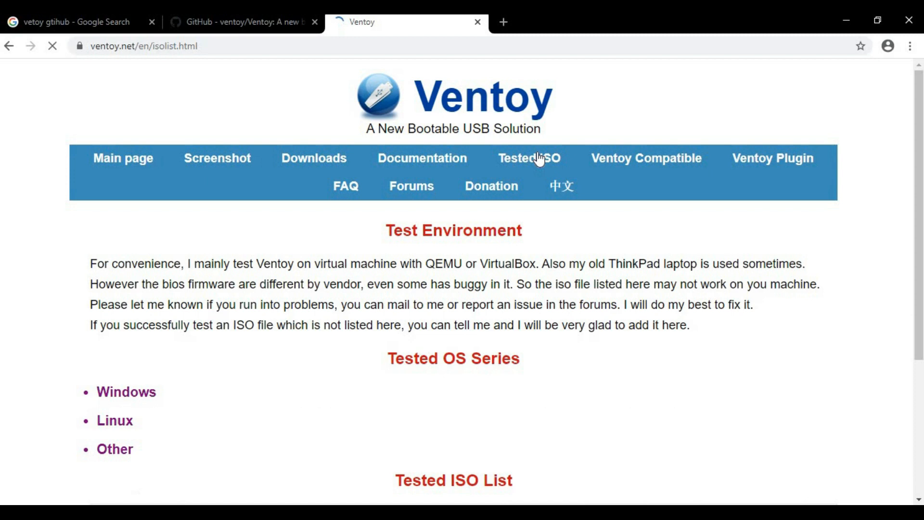
scroll(down, 3)
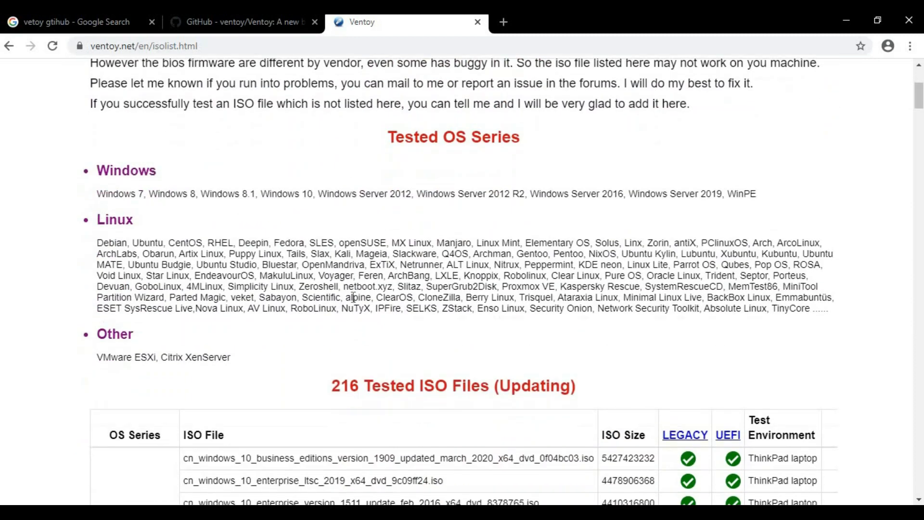
scroll(down, 3)
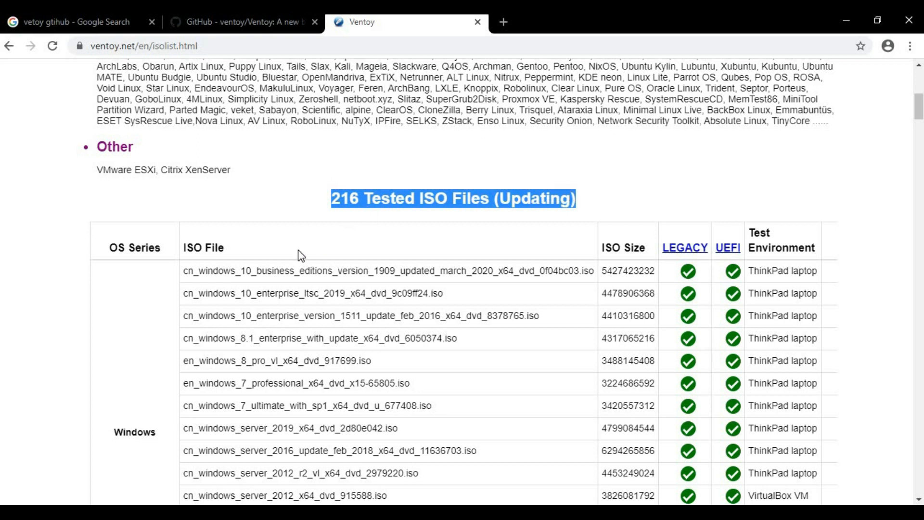
scroll(down, 3)
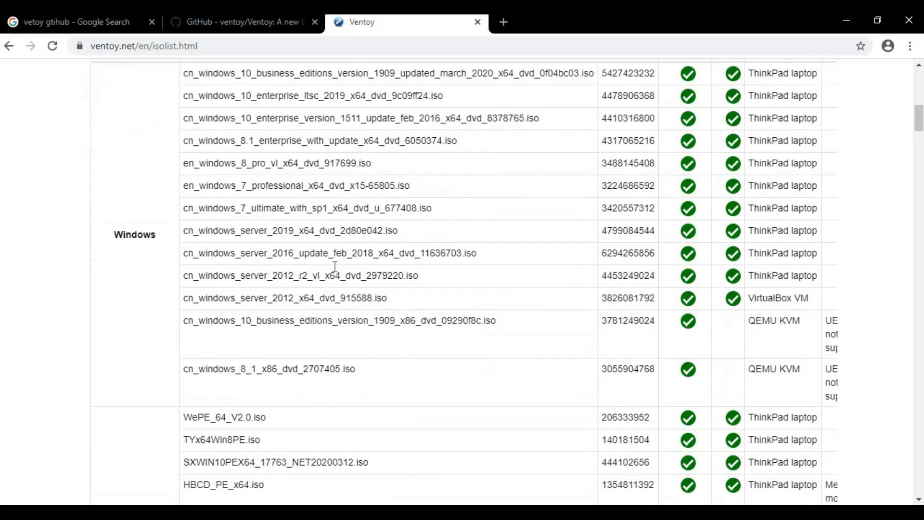
scroll(down, 3)
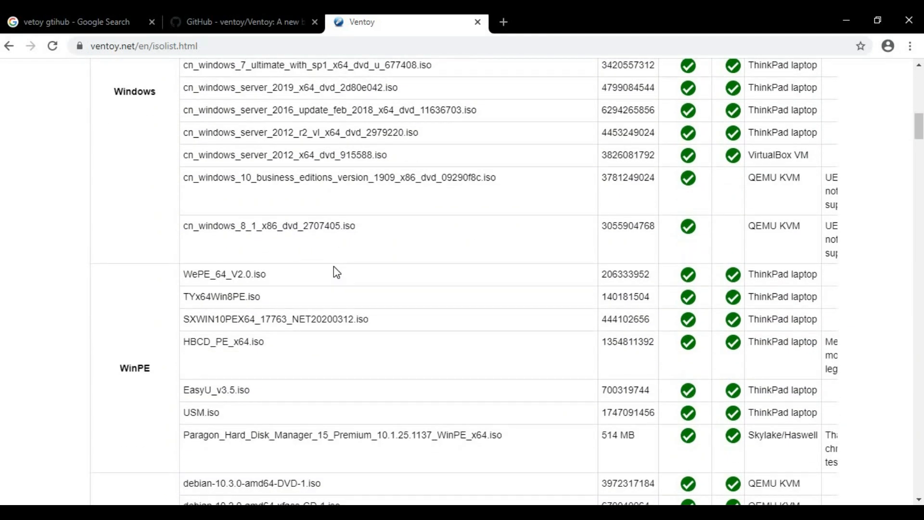
scroll(down, 3)
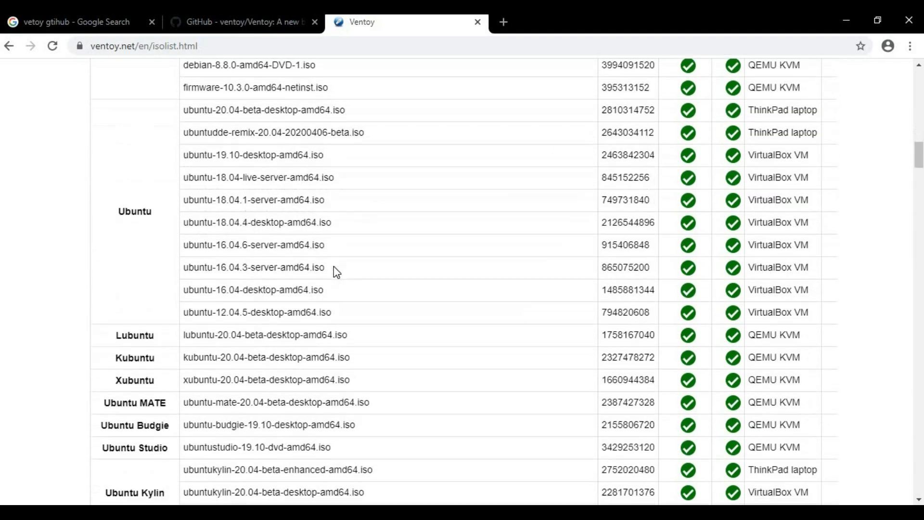
scroll(down, 3)
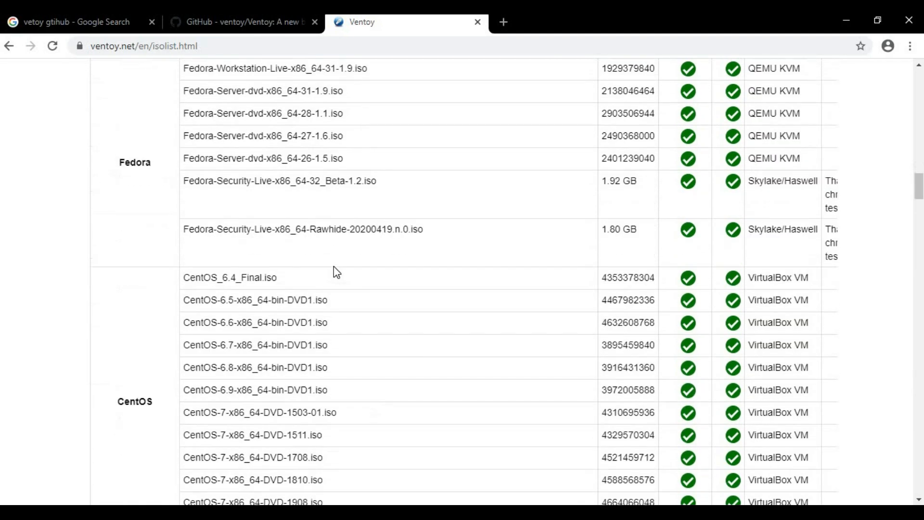
scroll(down, 3)
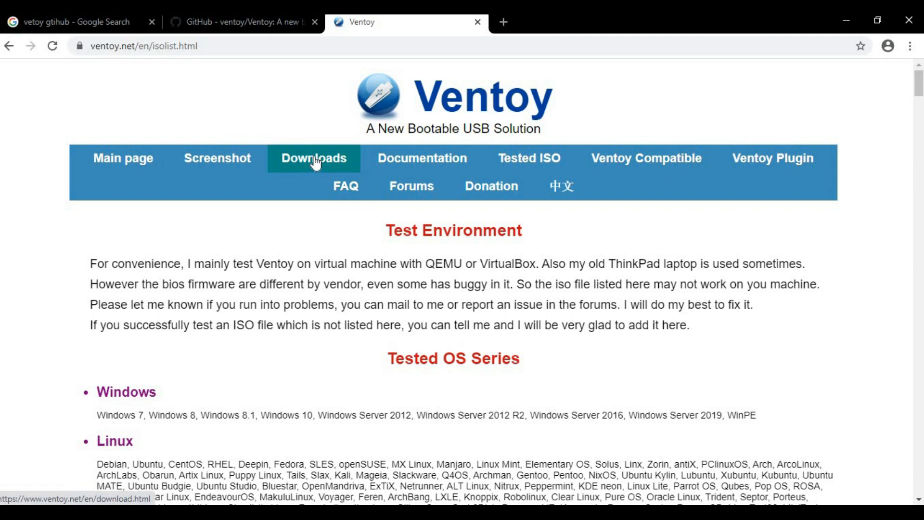
Step: Go back to the Downloads page with the ventoy-1.0.10 Windows zip and Linux tar.gz packages
click(313, 158)
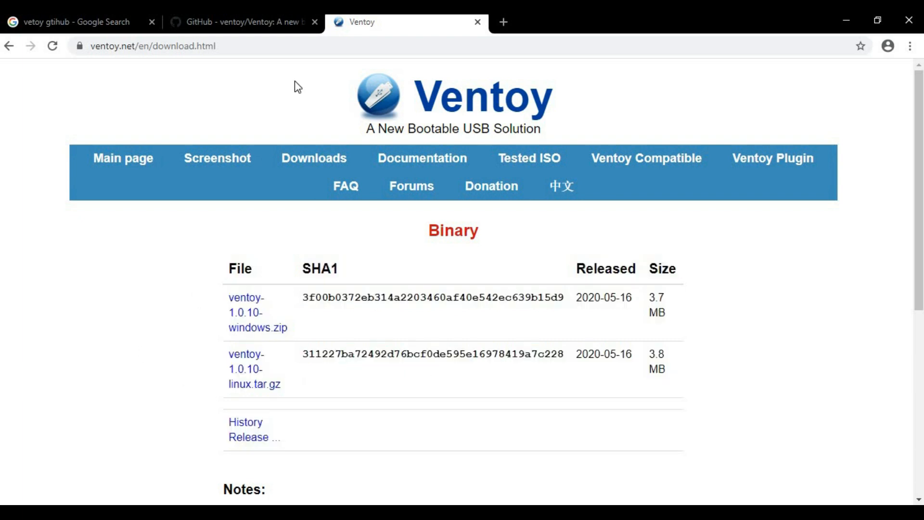
mouse_move(222, 227)
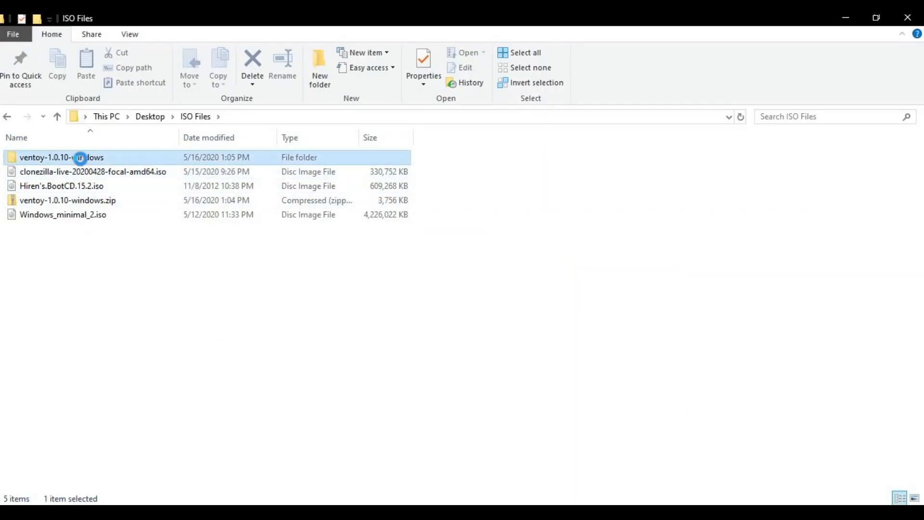
Step: Enter ventoy-1.0.10-windows\ventoy-1.0.10 and launch Ventoy2Disk.exe for the 16GB SanDisk drive
double_click(61, 157)
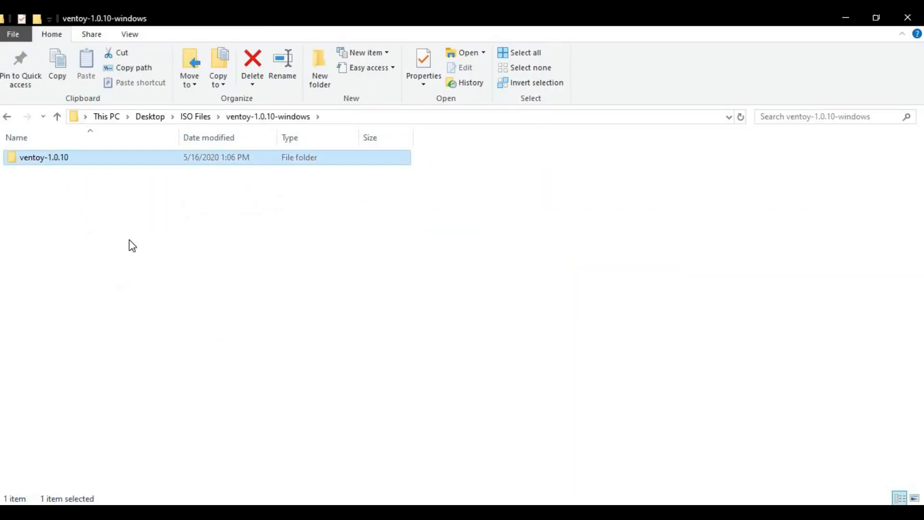
double_click(45, 157)
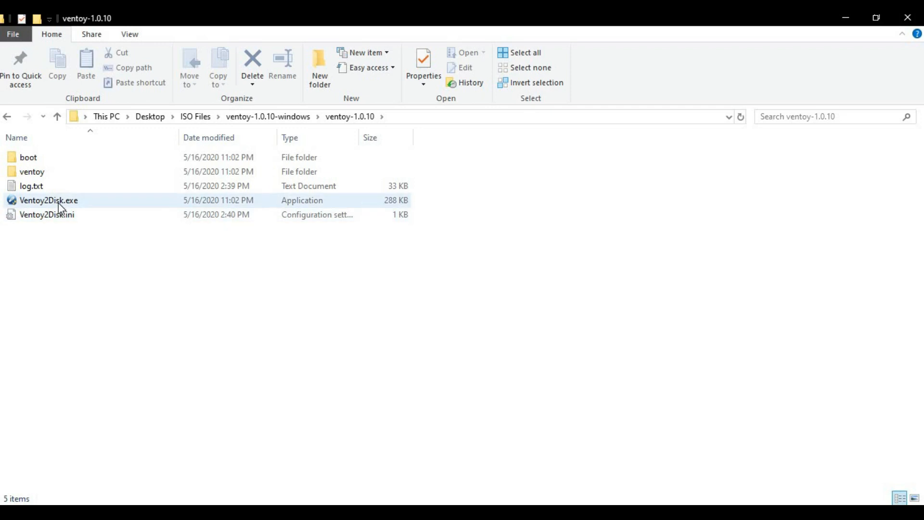
click(49, 200)
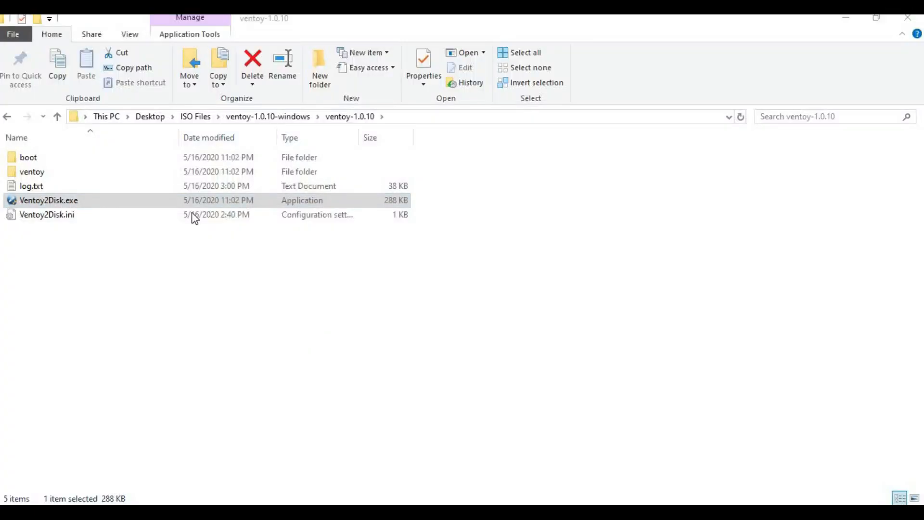
double_click(48, 200)
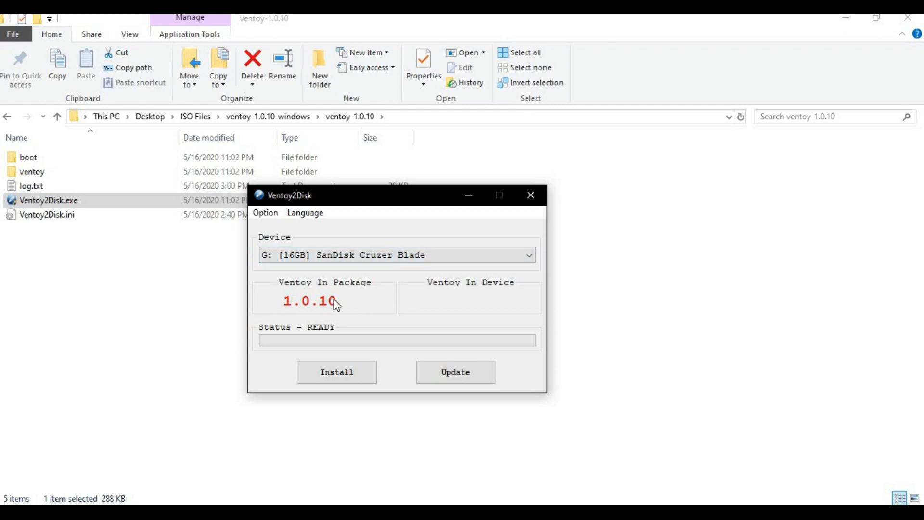
mouse_move(266, 319)
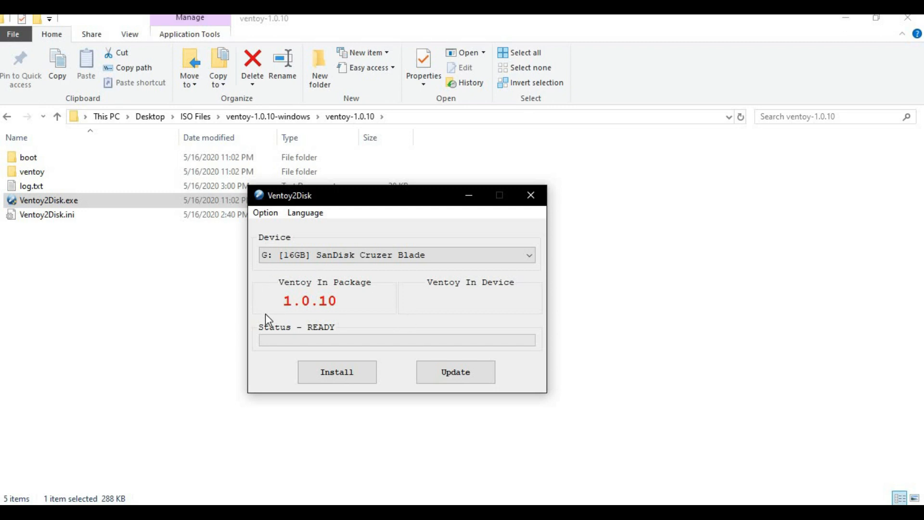
mouse_move(342, 311)
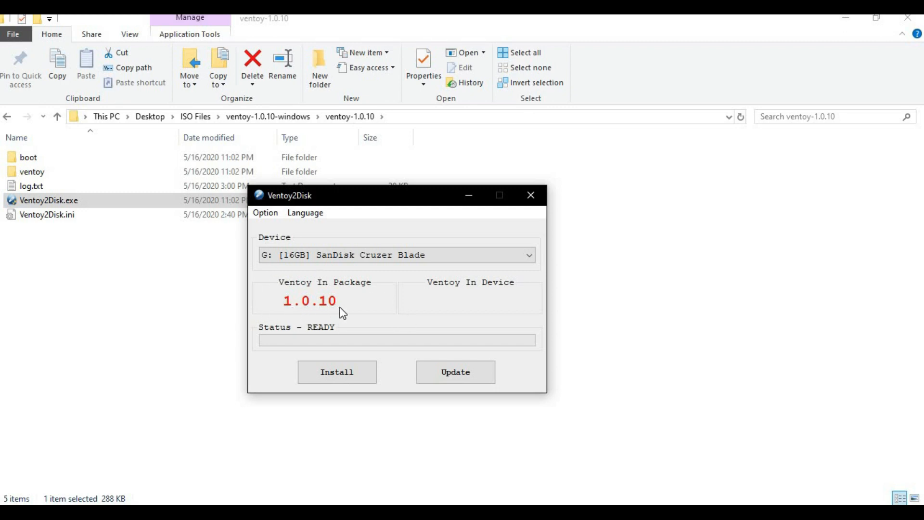
mouse_move(533, 309)
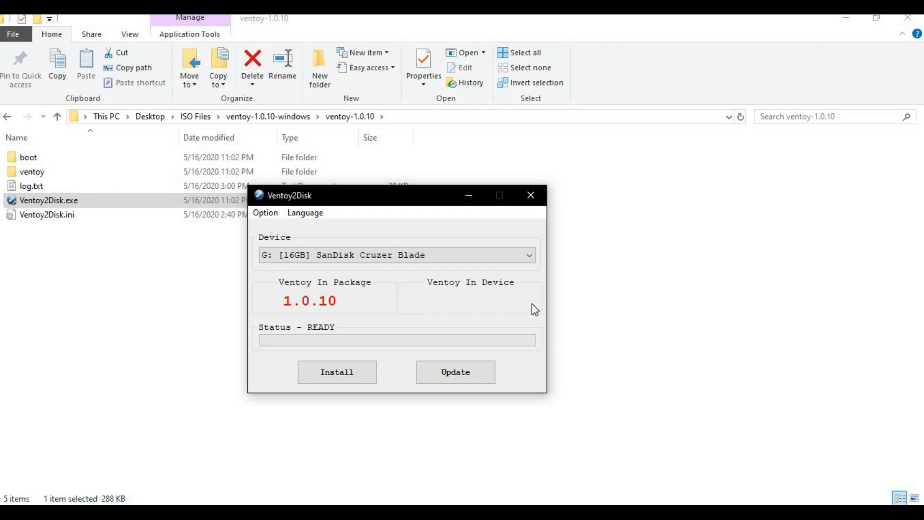
mouse_move(517, 300)
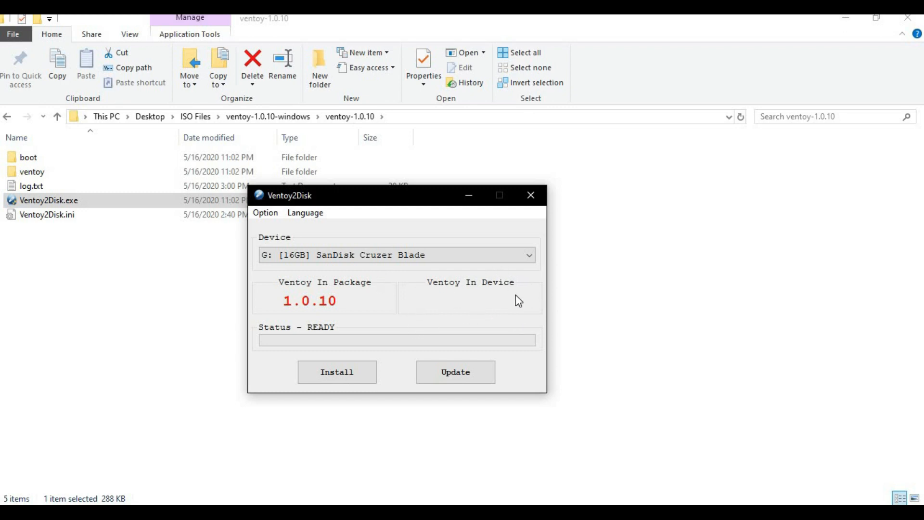
mouse_move(510, 295)
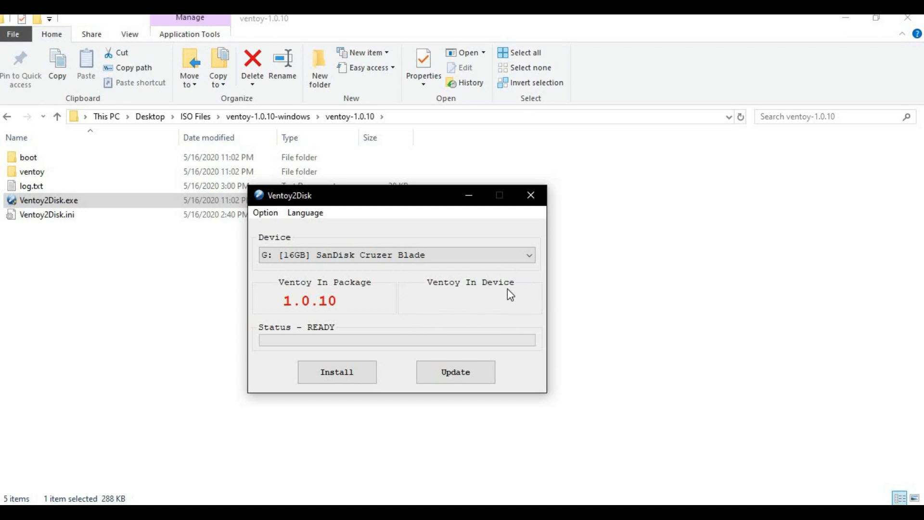
mouse_move(441, 294)
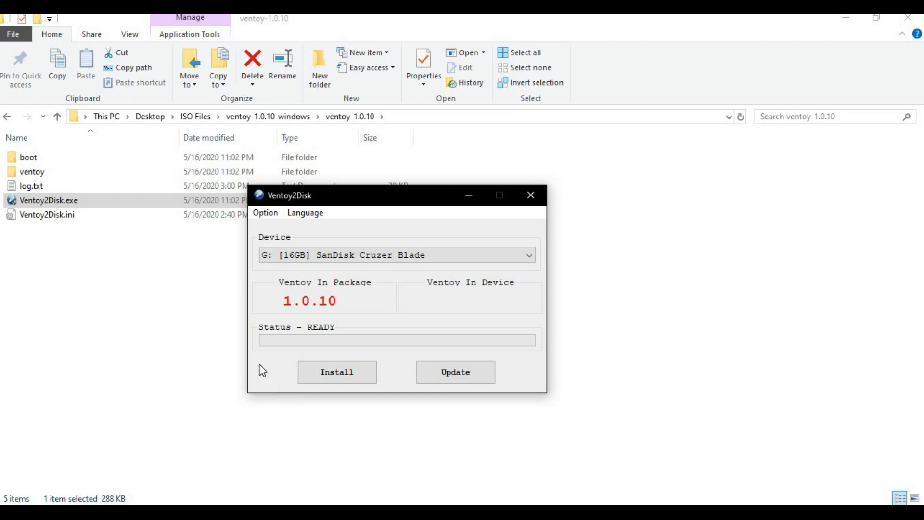
mouse_move(410, 213)
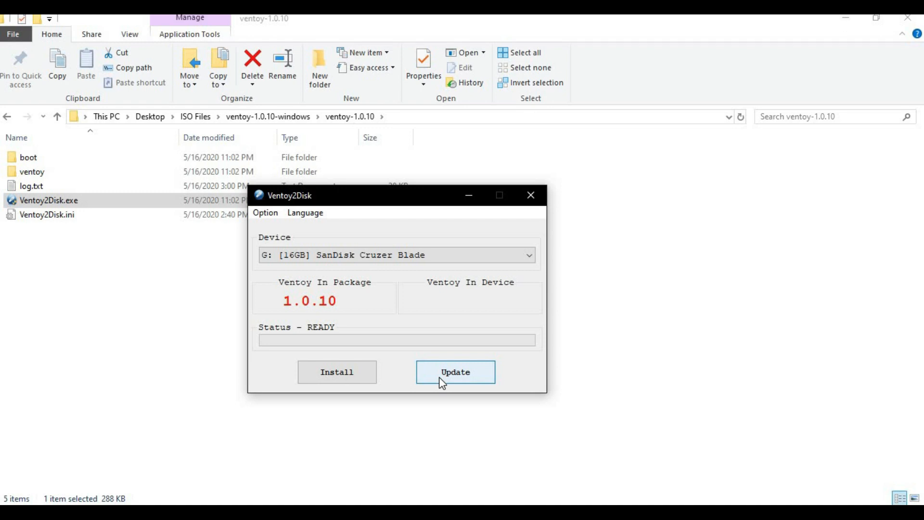
Step: Install Ventoy 1.0.10 on the SanDisk Cruzer Blade, accepting the format warning and the success message
click(455, 372)
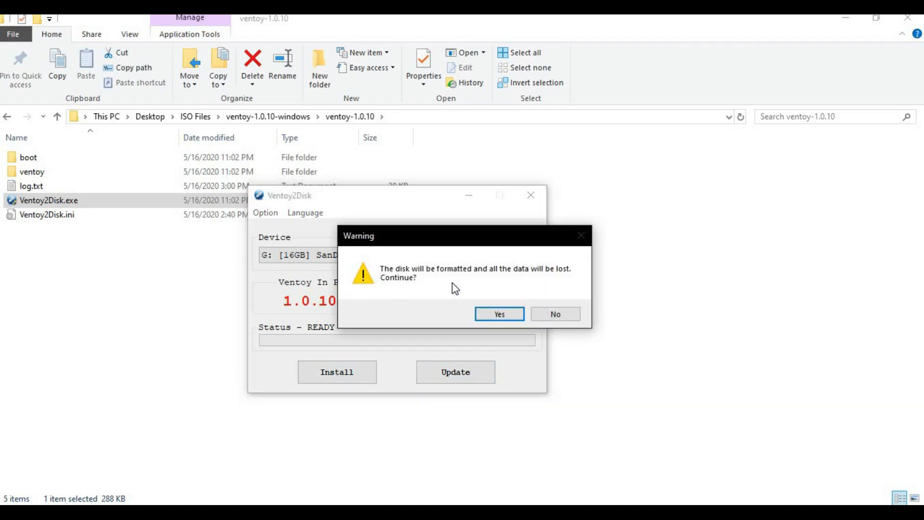
click(498, 314)
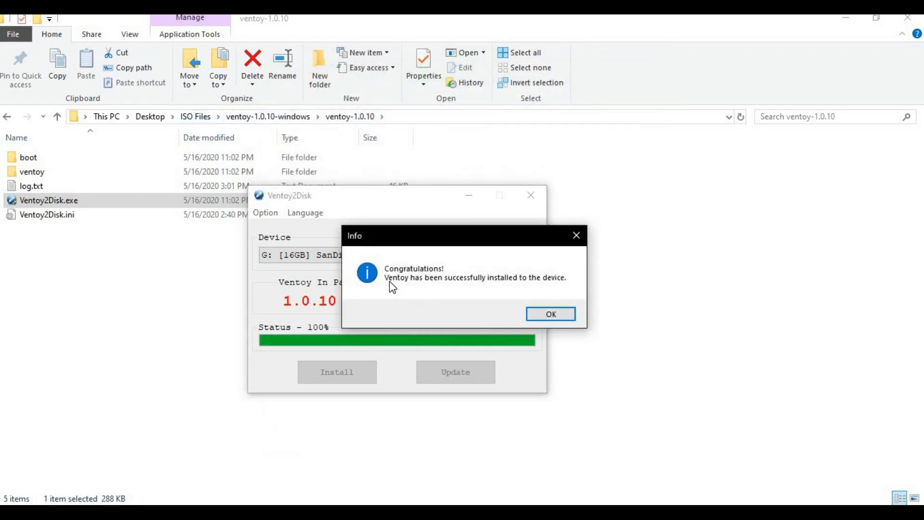
click(550, 313)
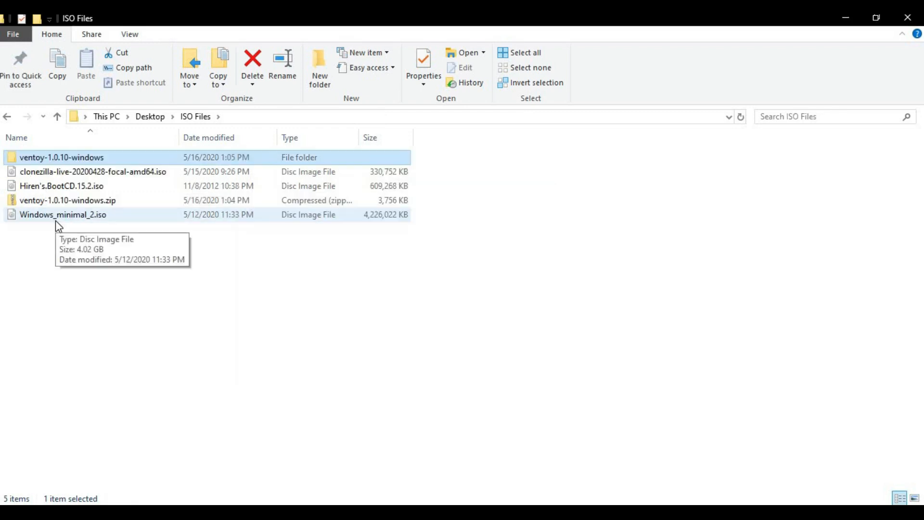
mouse_move(74, 221)
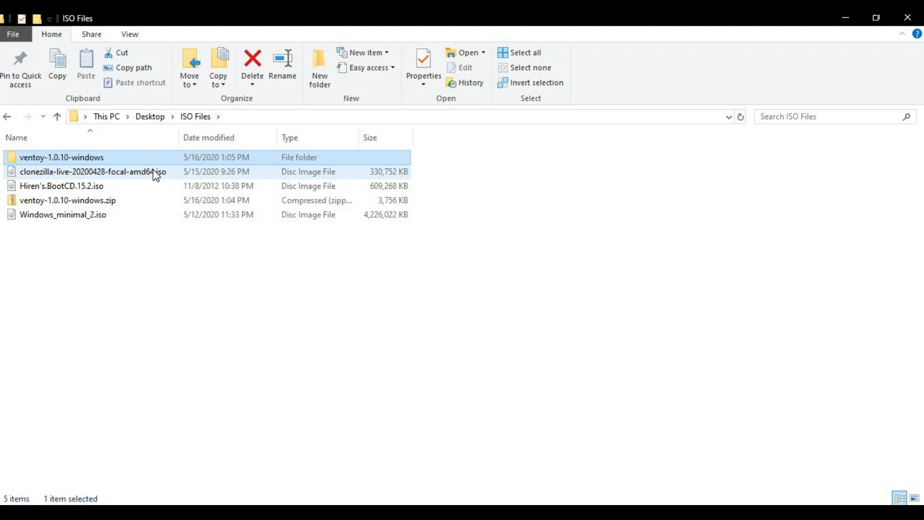
Step: Copy clonezilla-live-20200428-focal-amd64.iso and Windows_minimal_2.iso onto the Ventoy (Z:) drive
right_click(92, 171)
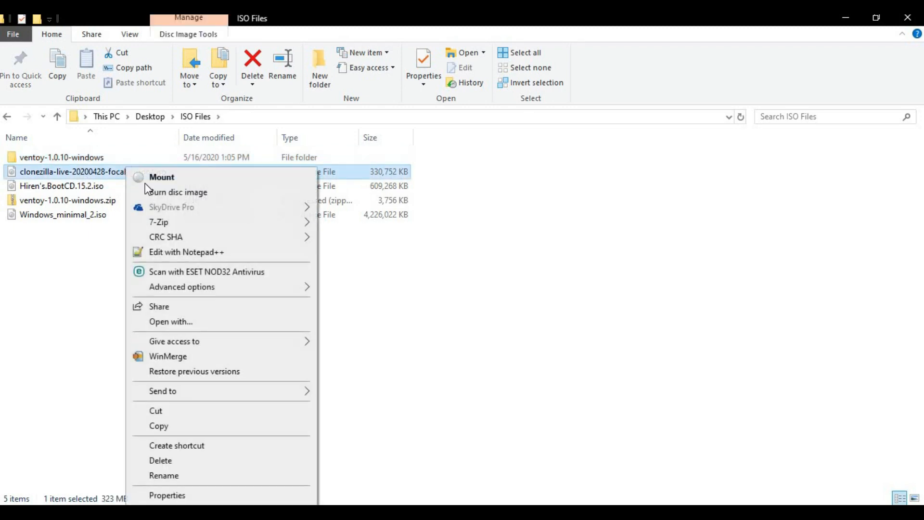
click(393, 305)
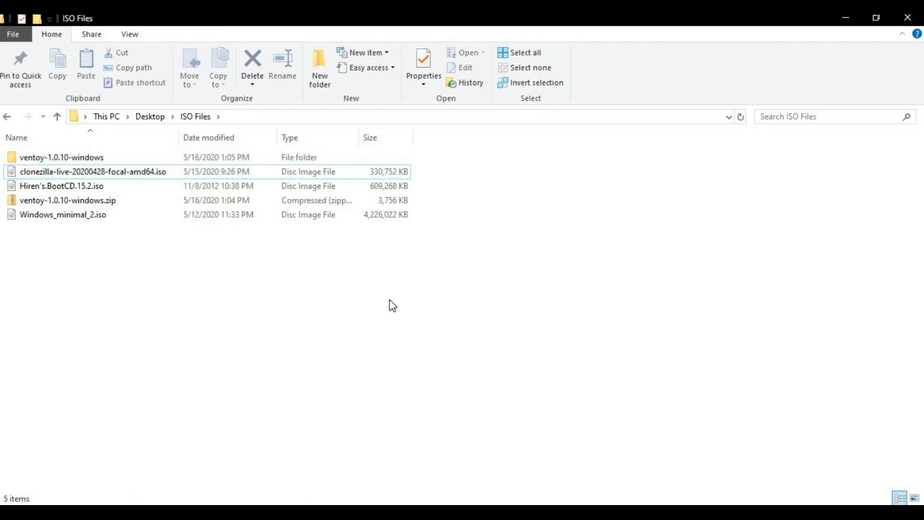
right_click(93, 171)
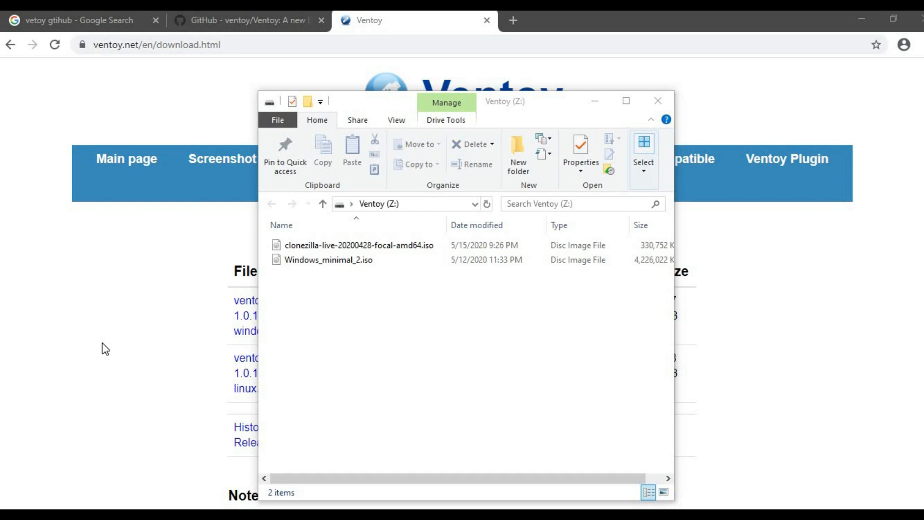
mouse_move(294, 361)
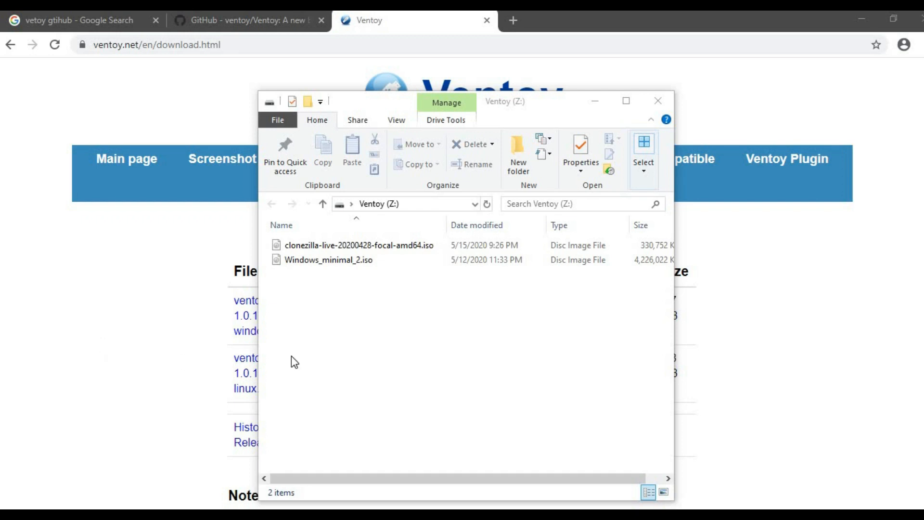
mouse_move(371, 295)
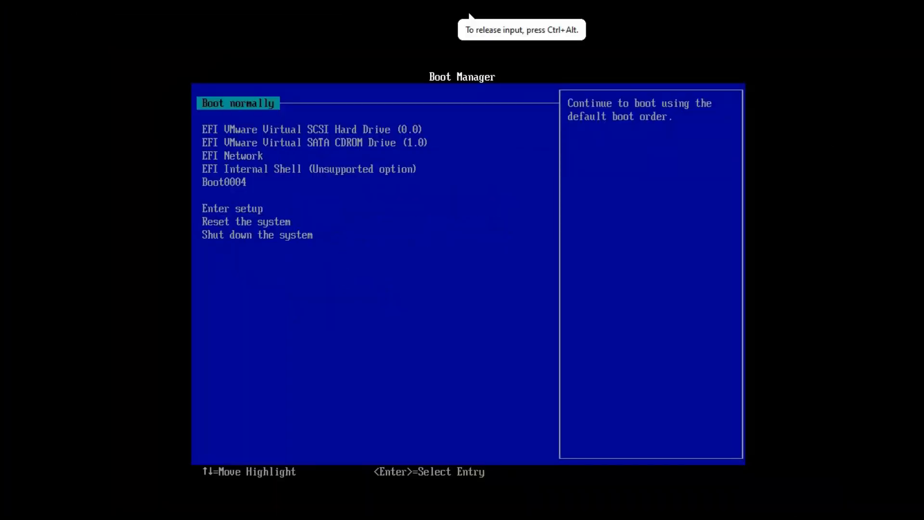
Step: Boot the VM from the USB entry in the EFI Boot Manager into the Ventoy menu
key(Down)
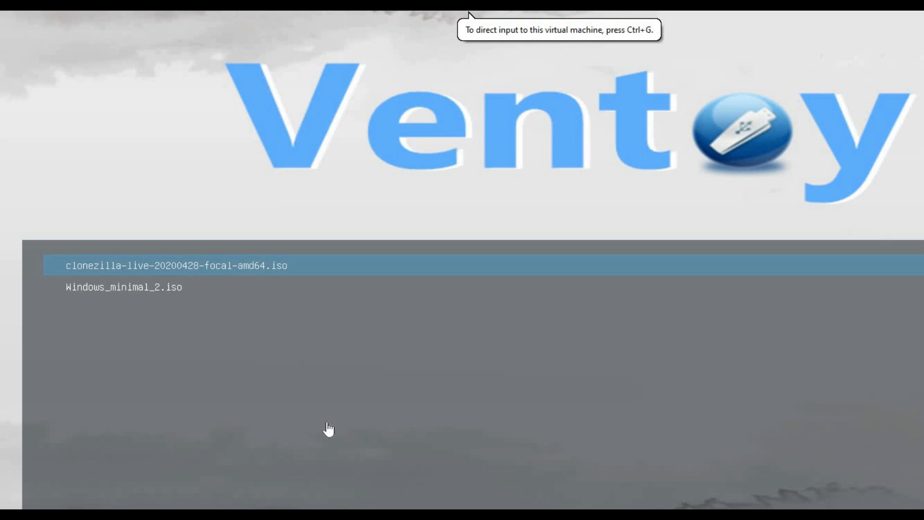
mouse_move(479, 395)
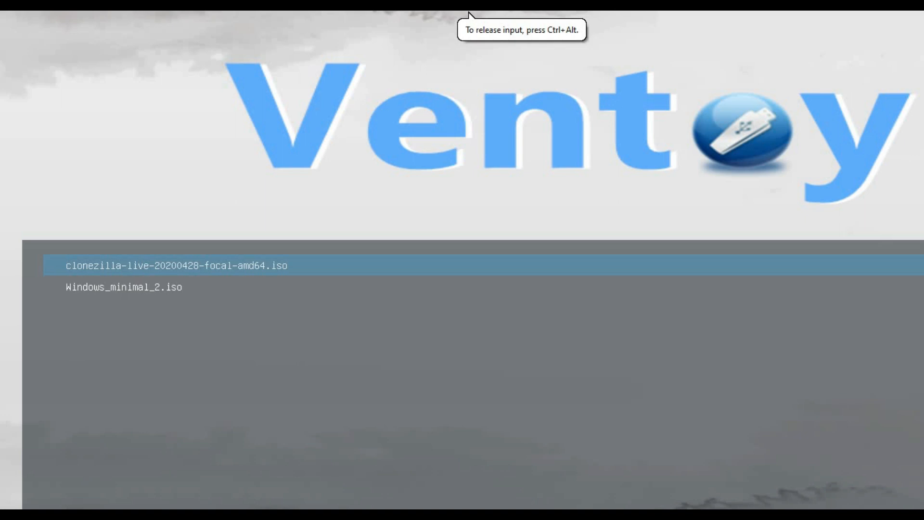
Step: Select Windows_minimal_2.iso in the Ventoy menu to reach Windows Setup
key(Down)
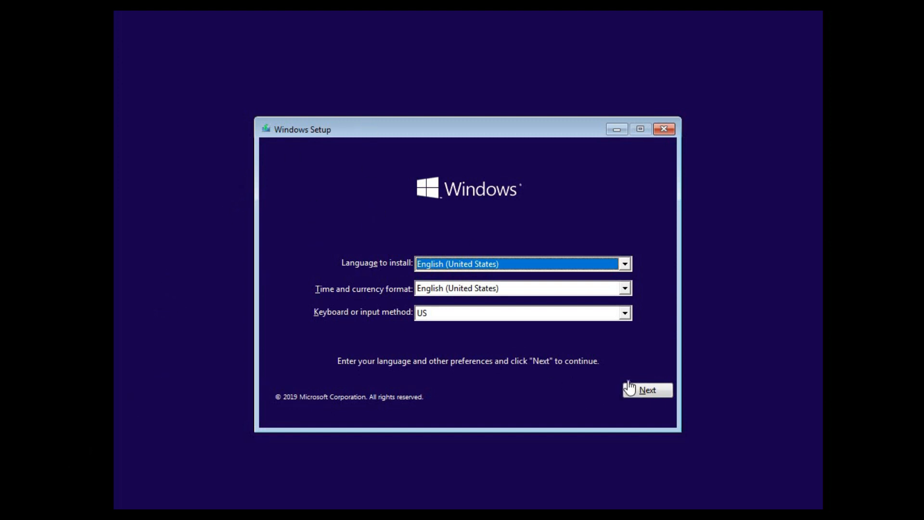
Step: Accept English (United States) and US keyboard defaults and start Install now
click(646, 390)
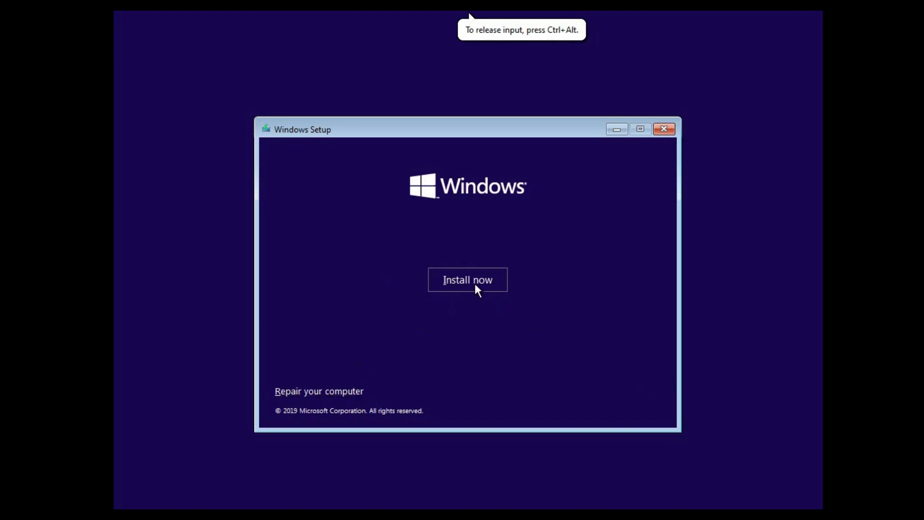
click(467, 280)
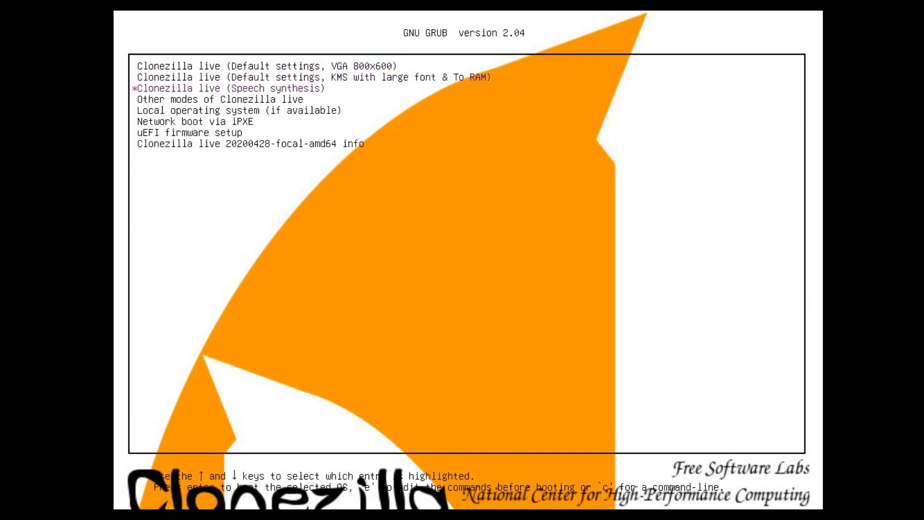
Step: Highlight Clonezilla live (Default settings, VGA 800x600) in the GRUB 2.04 menu
key(Up)
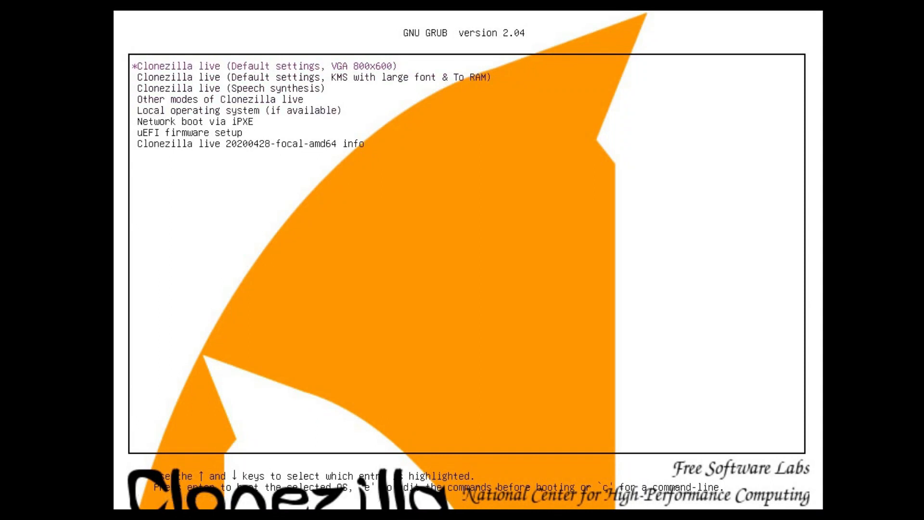